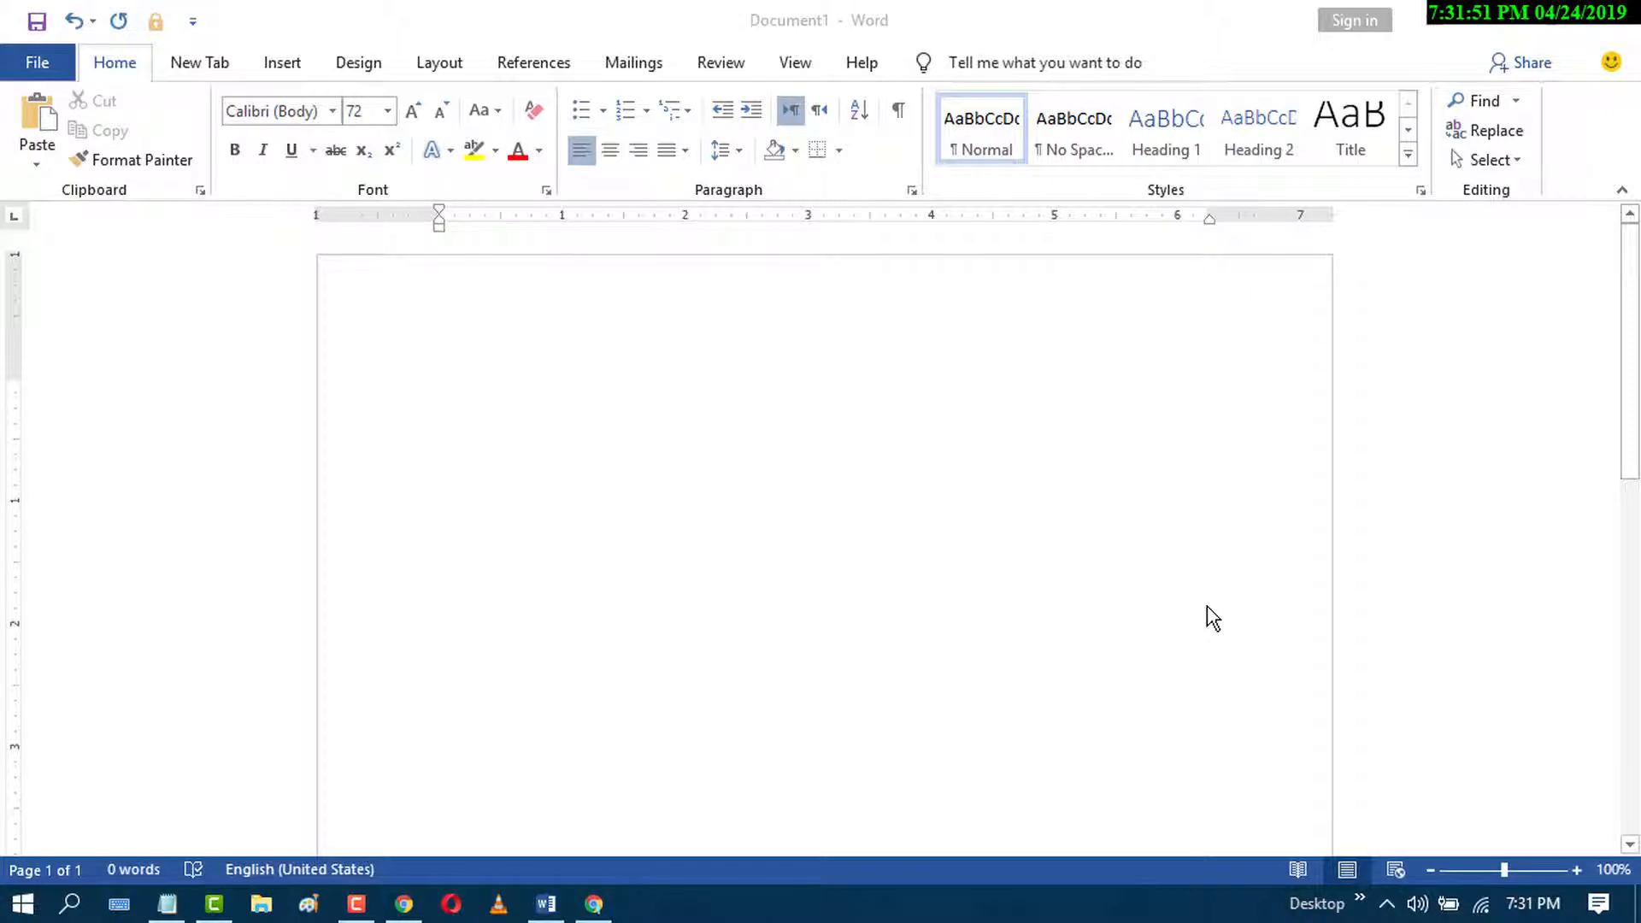
pyautogui.moveTo(1196, 609)
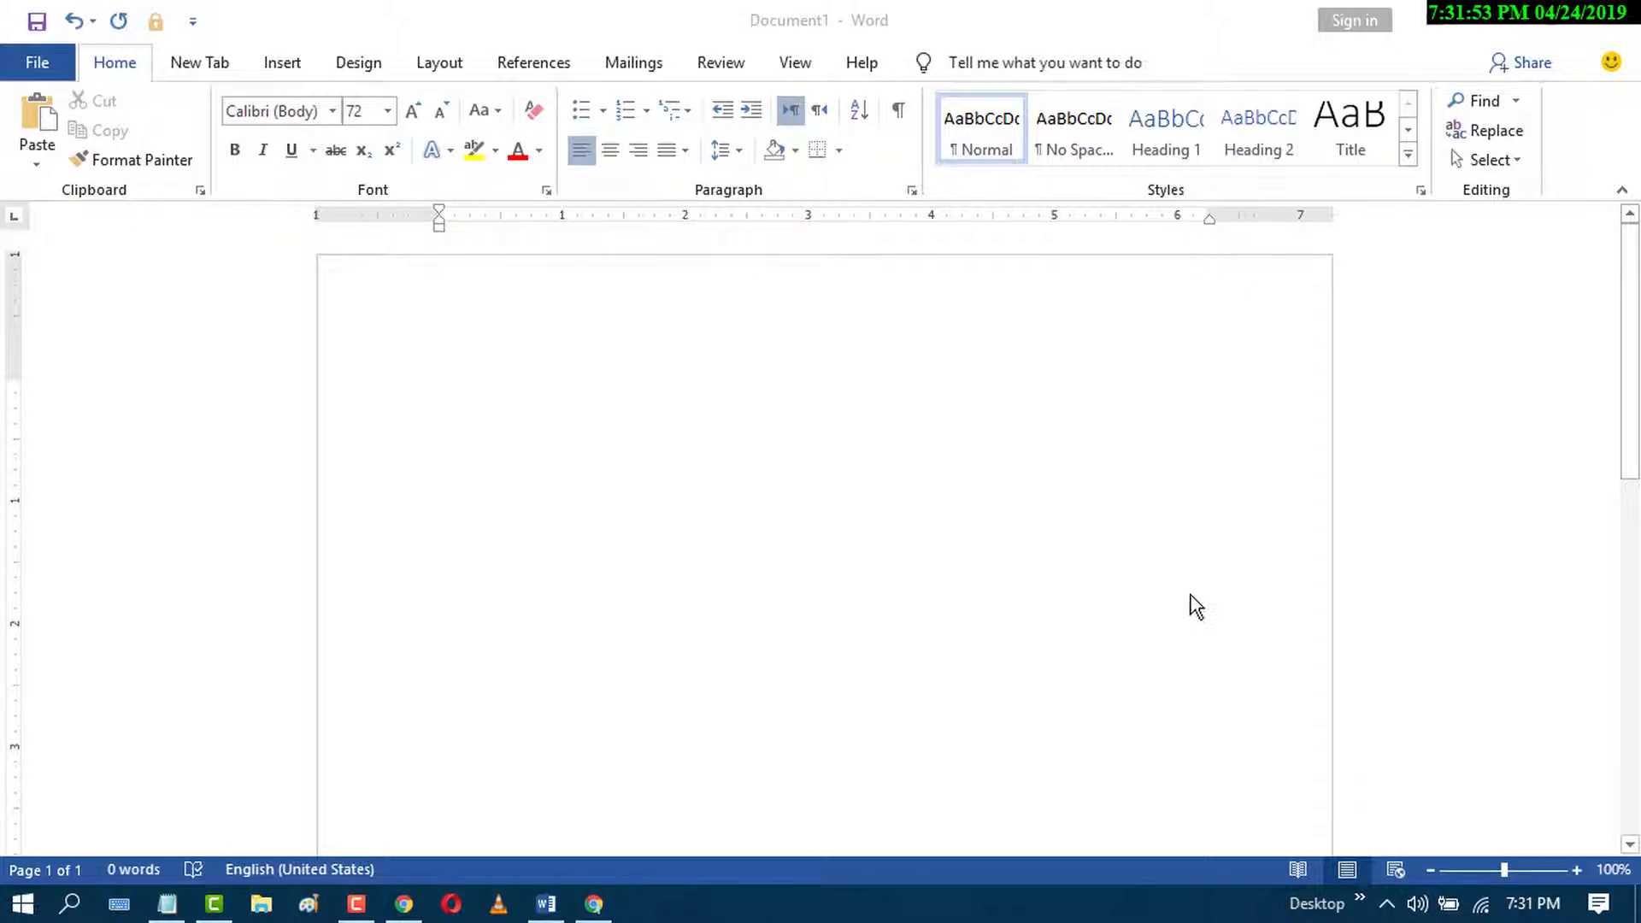
# Enter a large phi via its Alt code and start a new line below it.
pyautogui.click(439, 449)
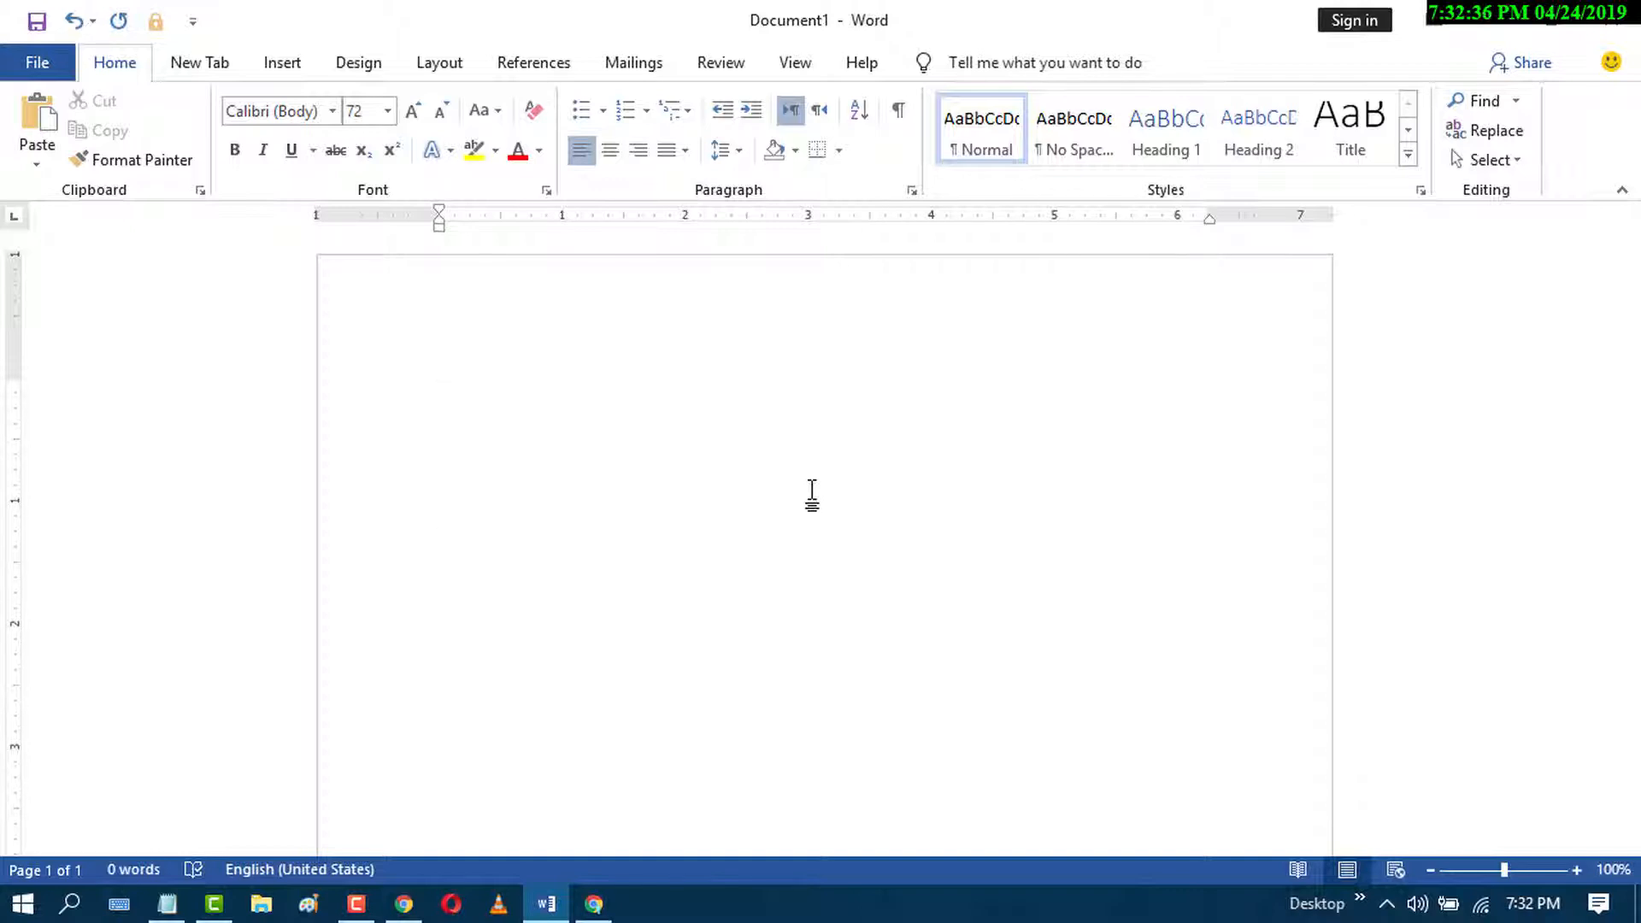
pyautogui.write('φ')
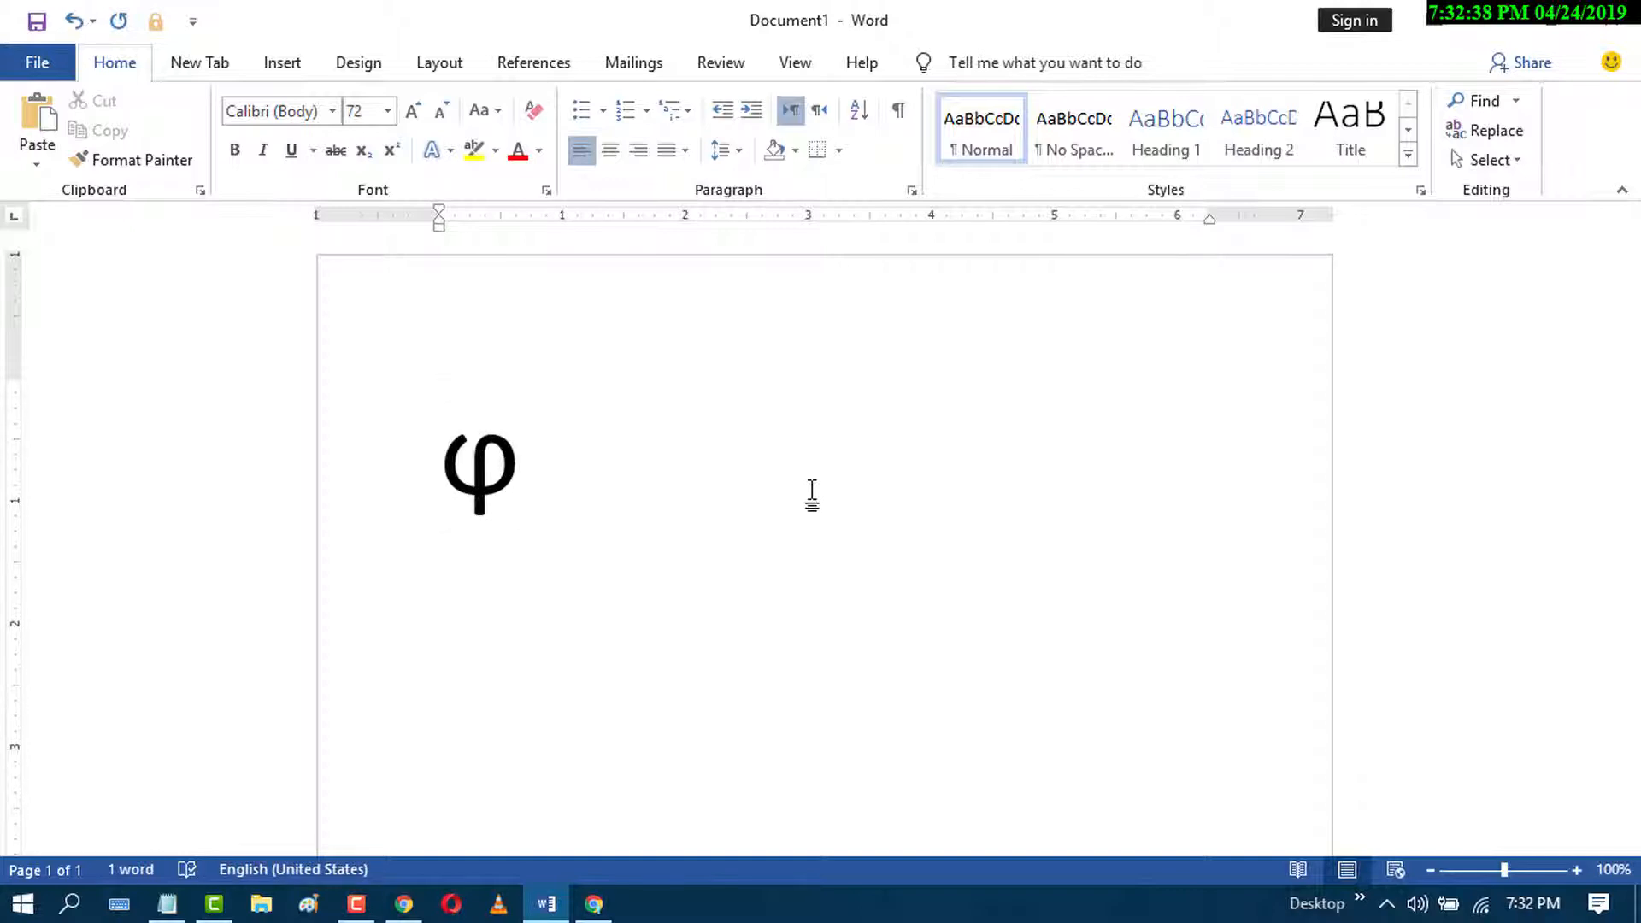
pyautogui.click(523, 452)
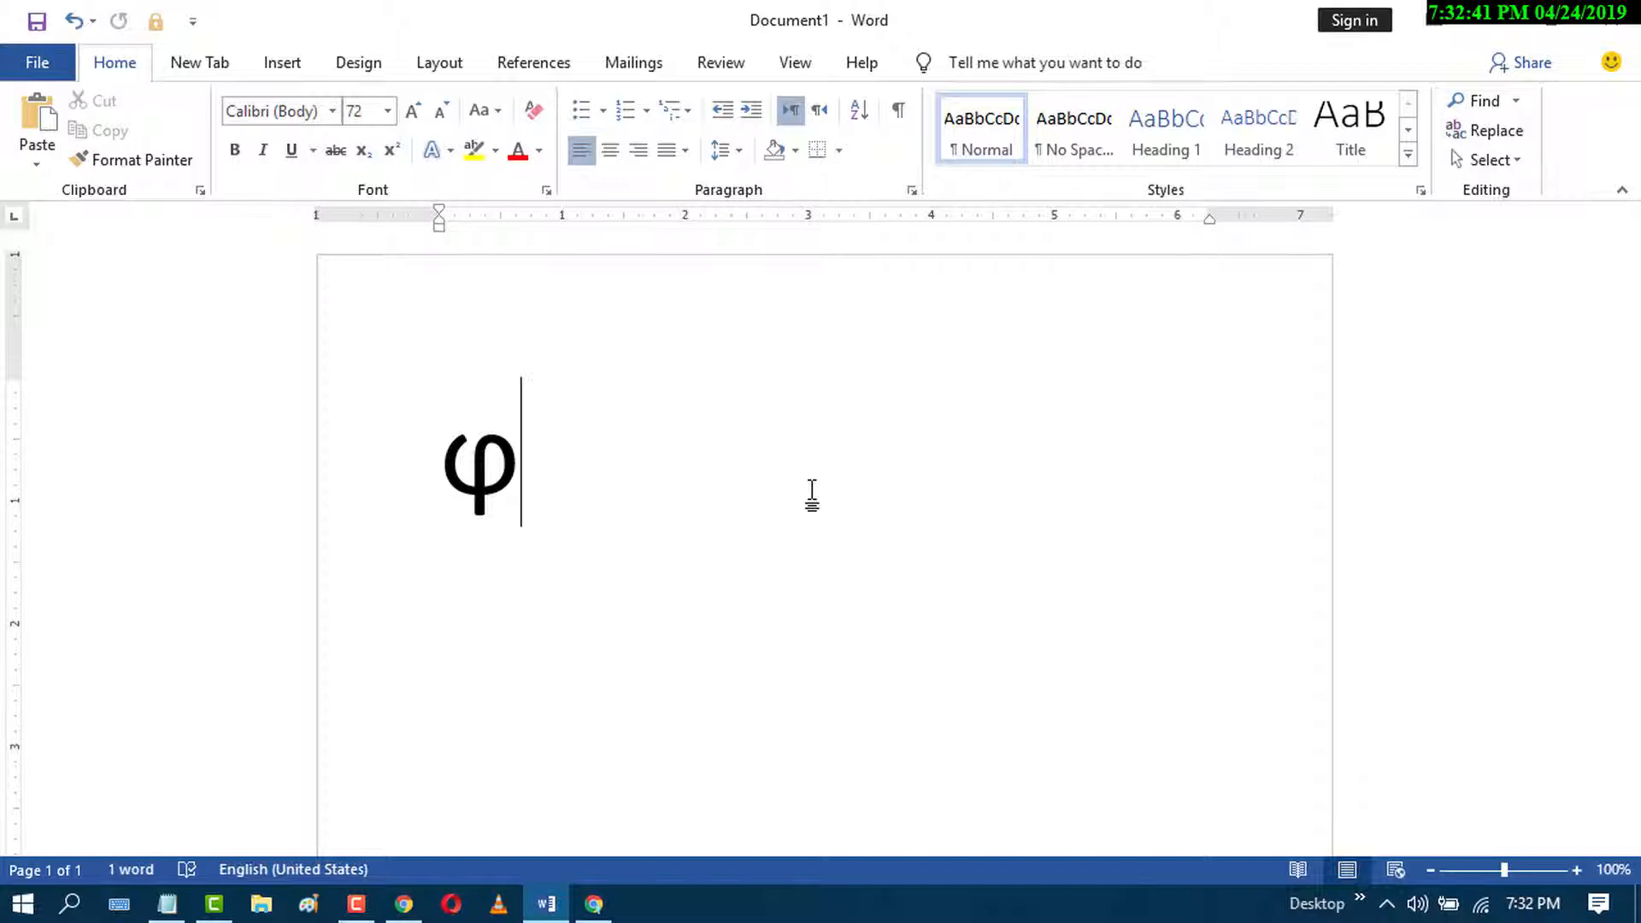
pyautogui.press('enter')
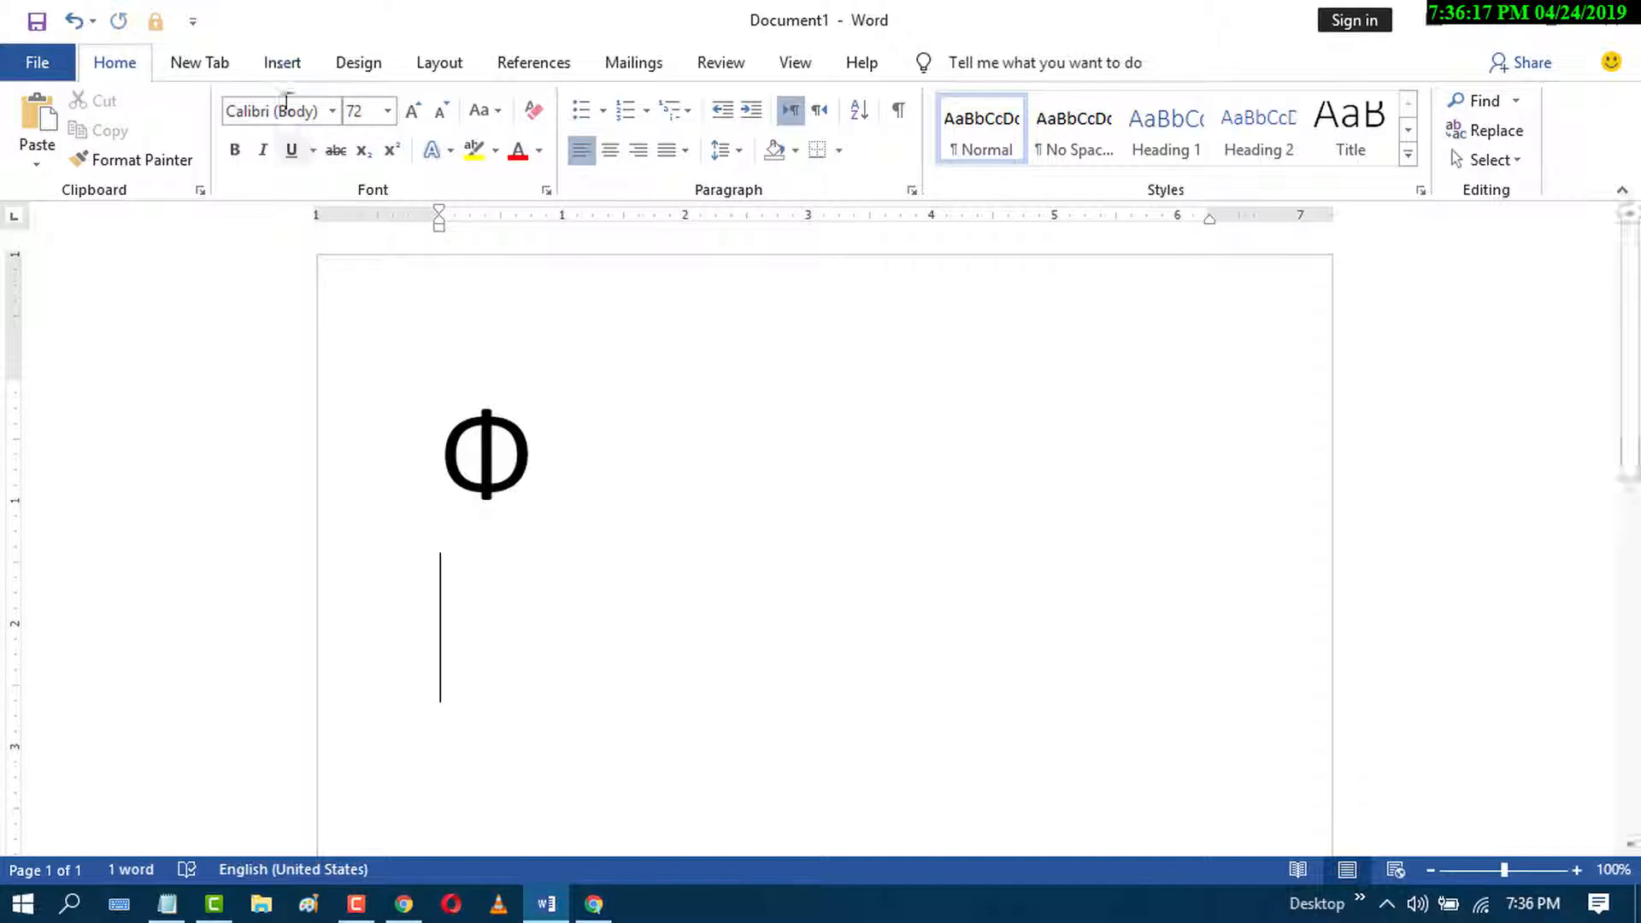
# Bring up the full Symbol dialog from Insert > Symbol > More Symbols.
pyautogui.click(282, 61)
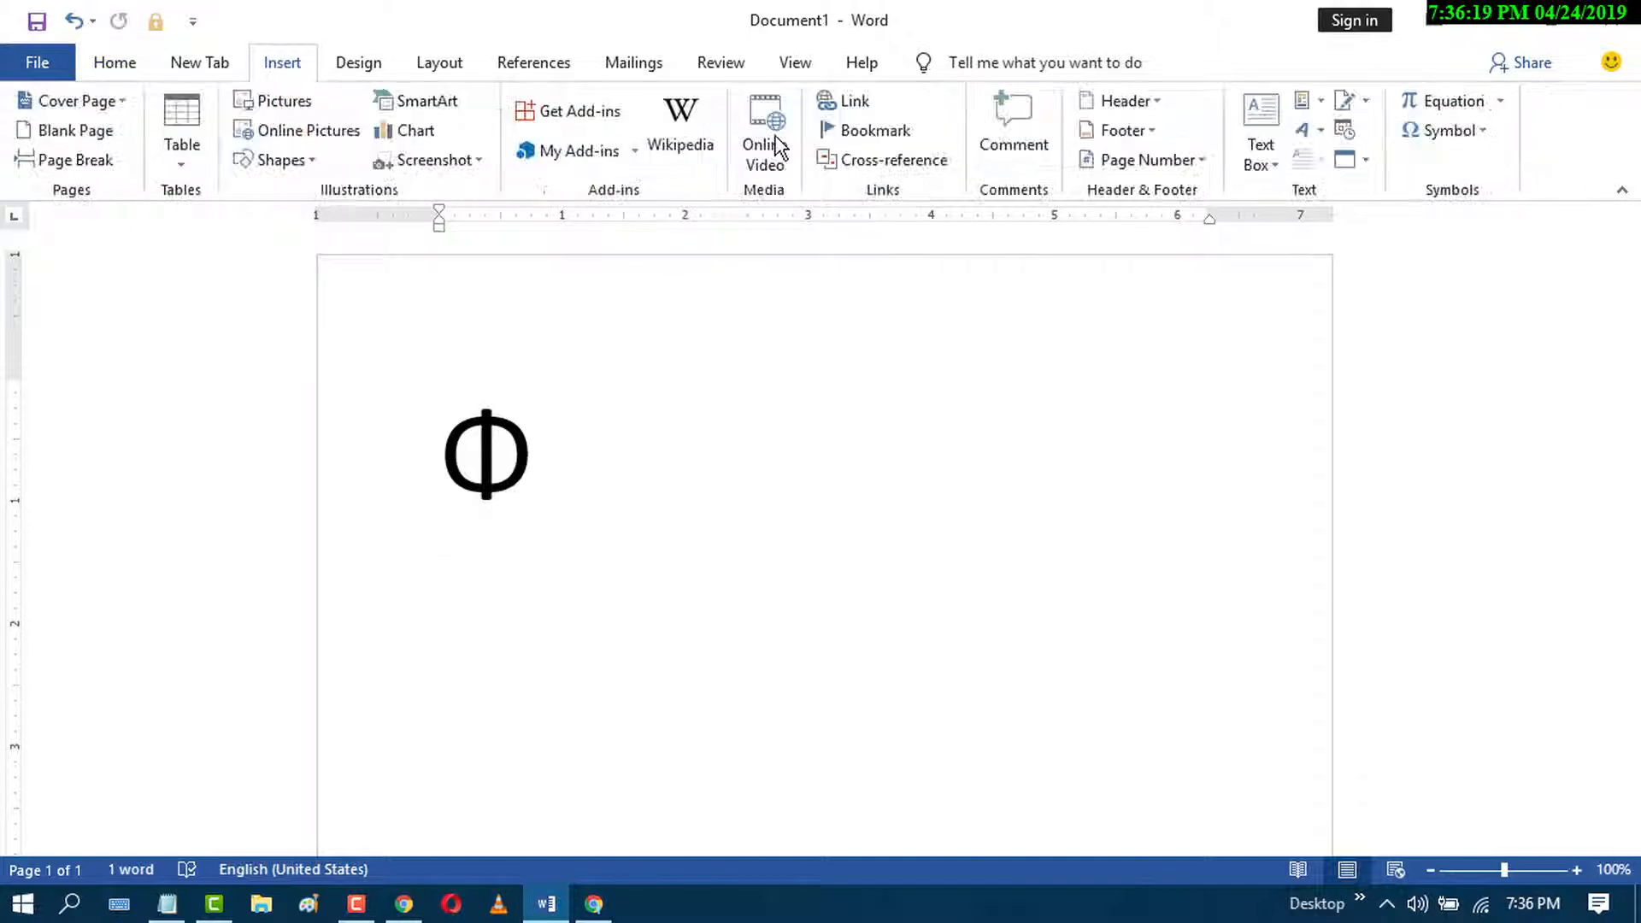
pyautogui.moveTo(1449, 130)
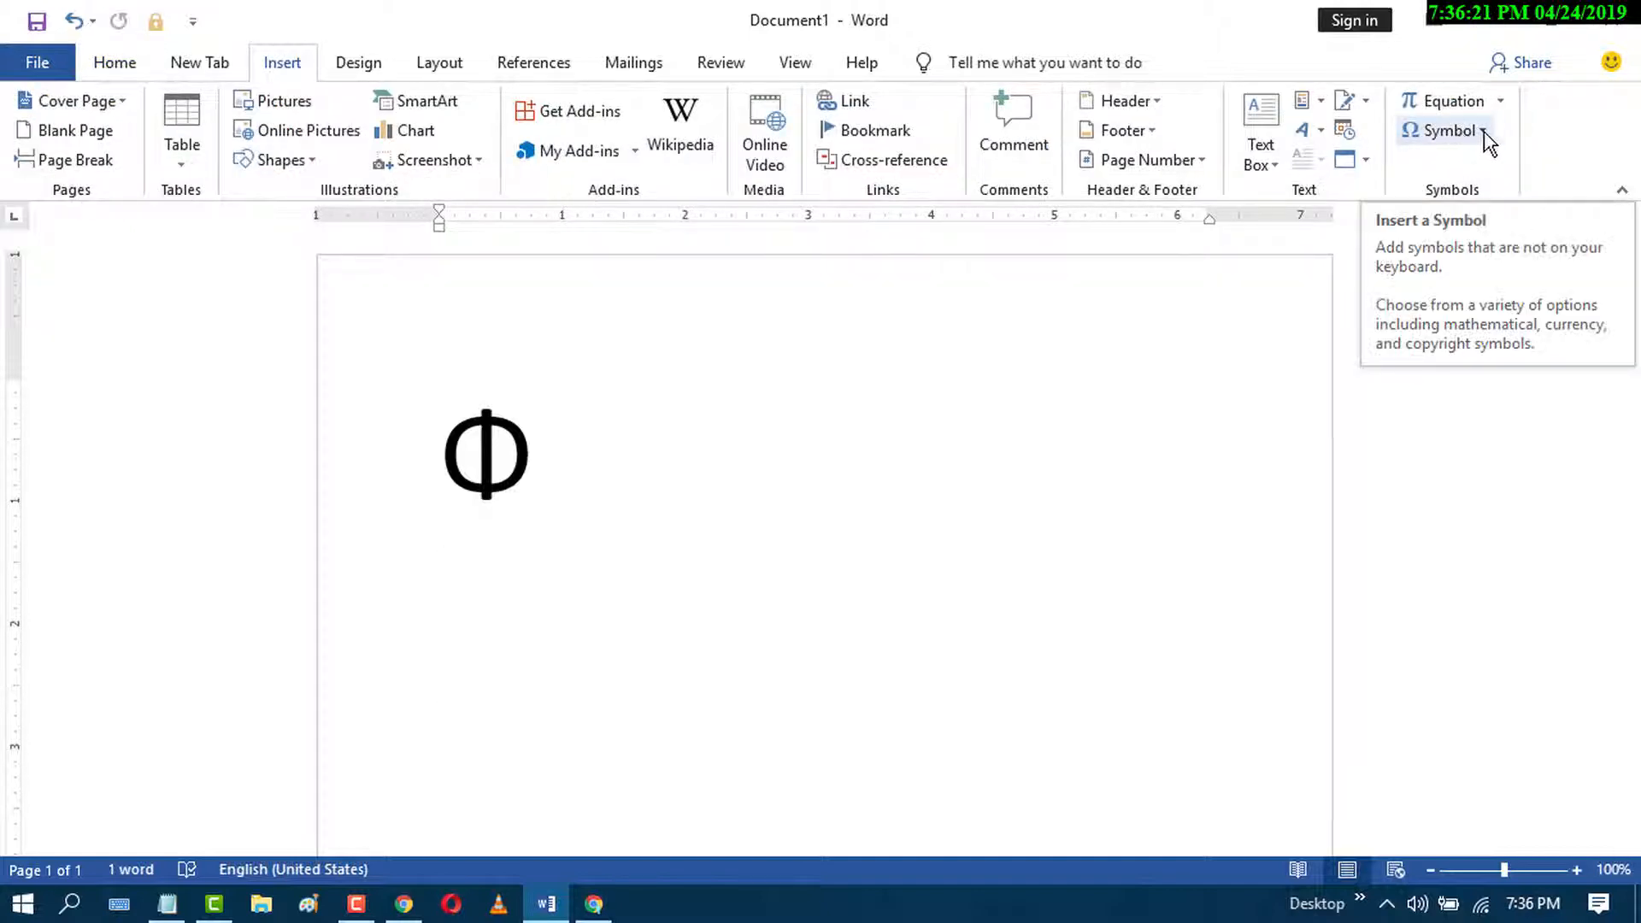
pyautogui.click(1451, 129)
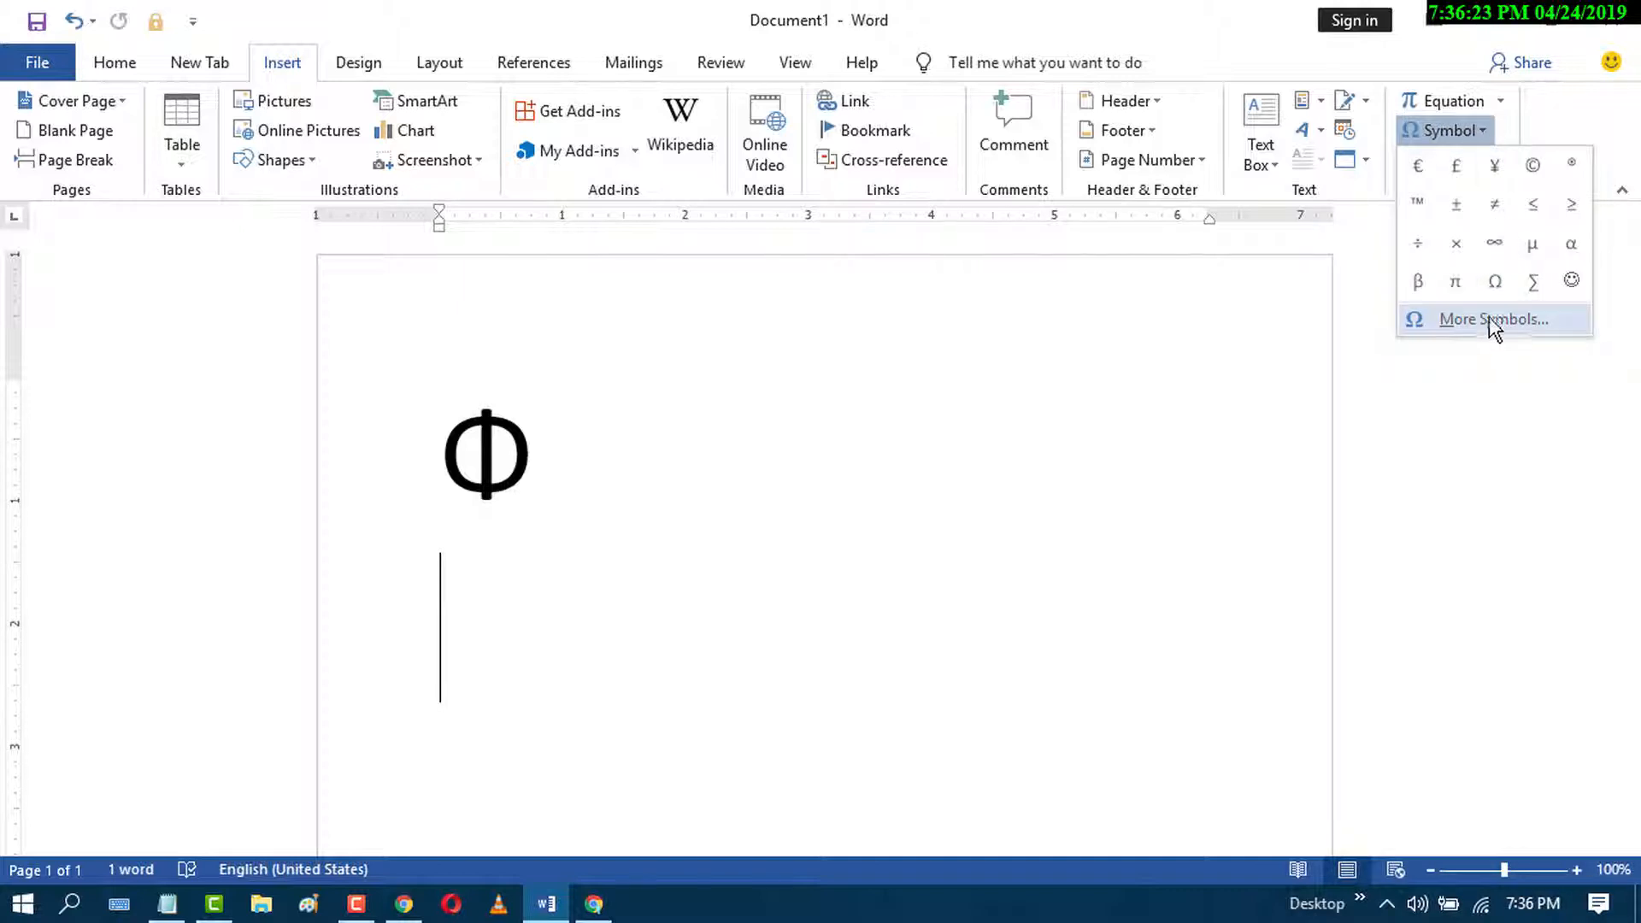
pyautogui.click(1484, 320)
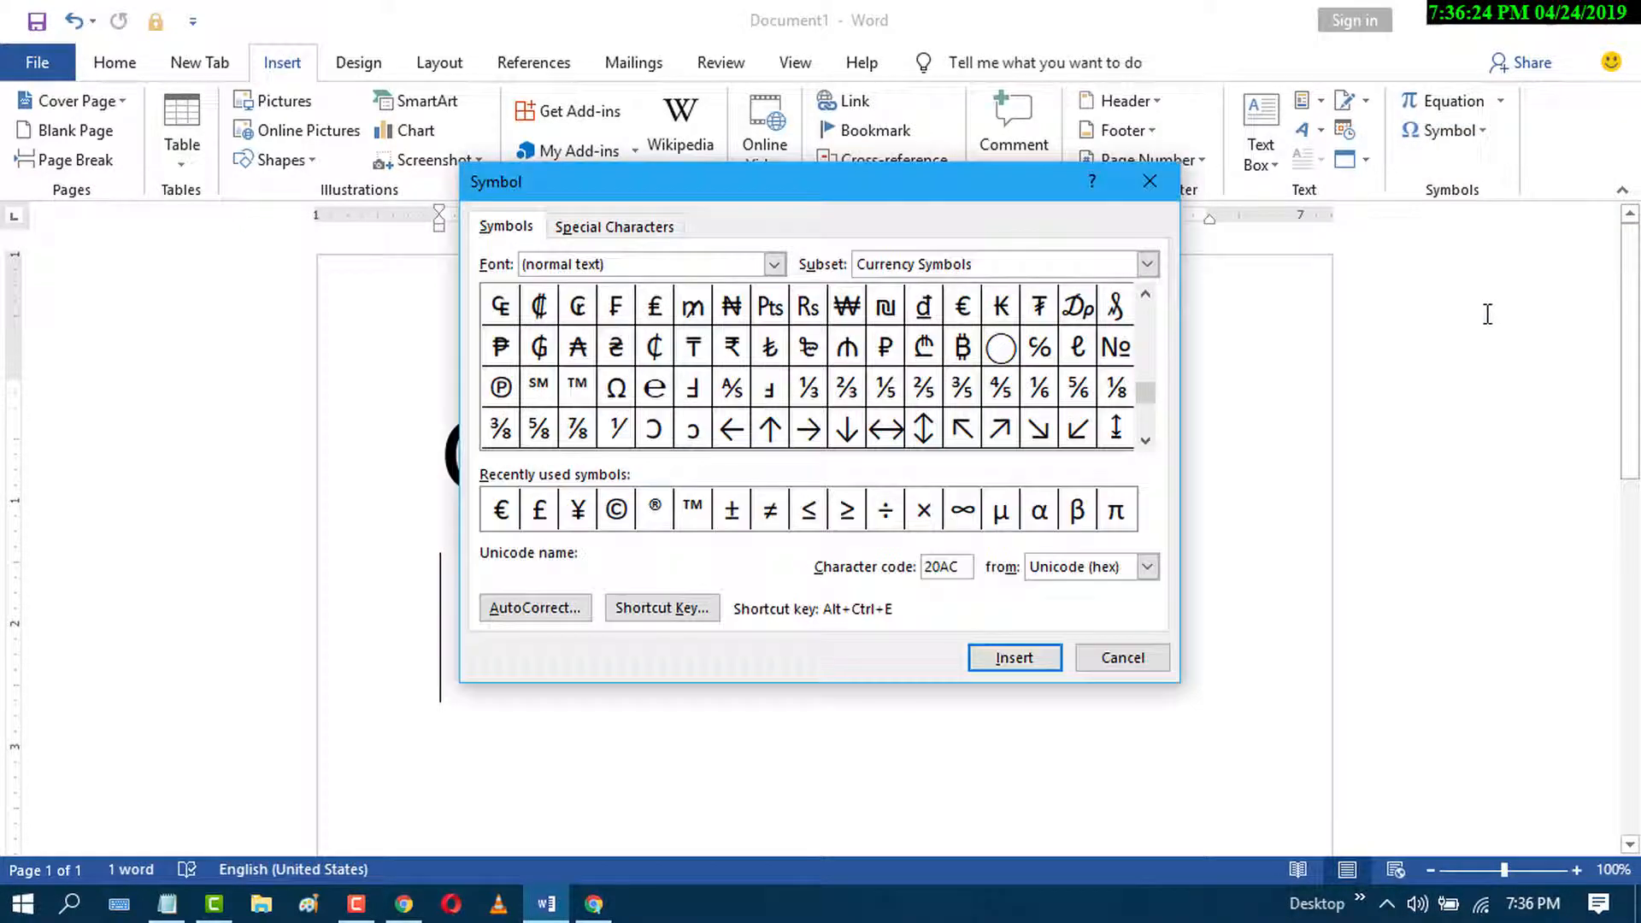
# Insert the Greek Small Letter Phi from the Symbol dialog and close it.
pyautogui.click(959, 304)
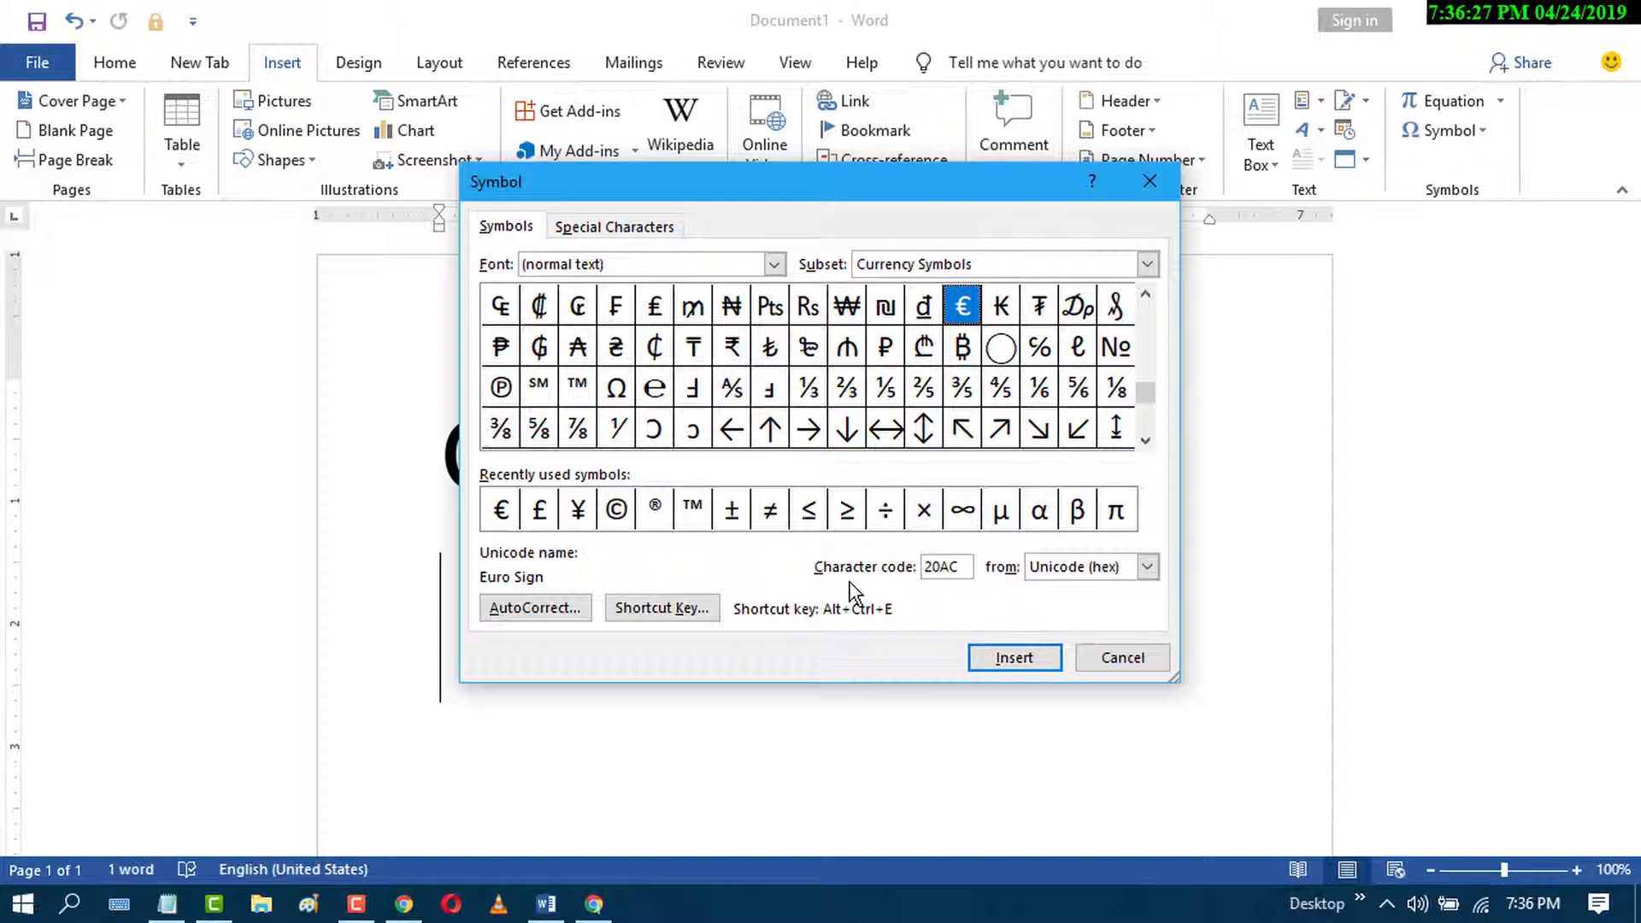
pyautogui.moveTo(911, 598)
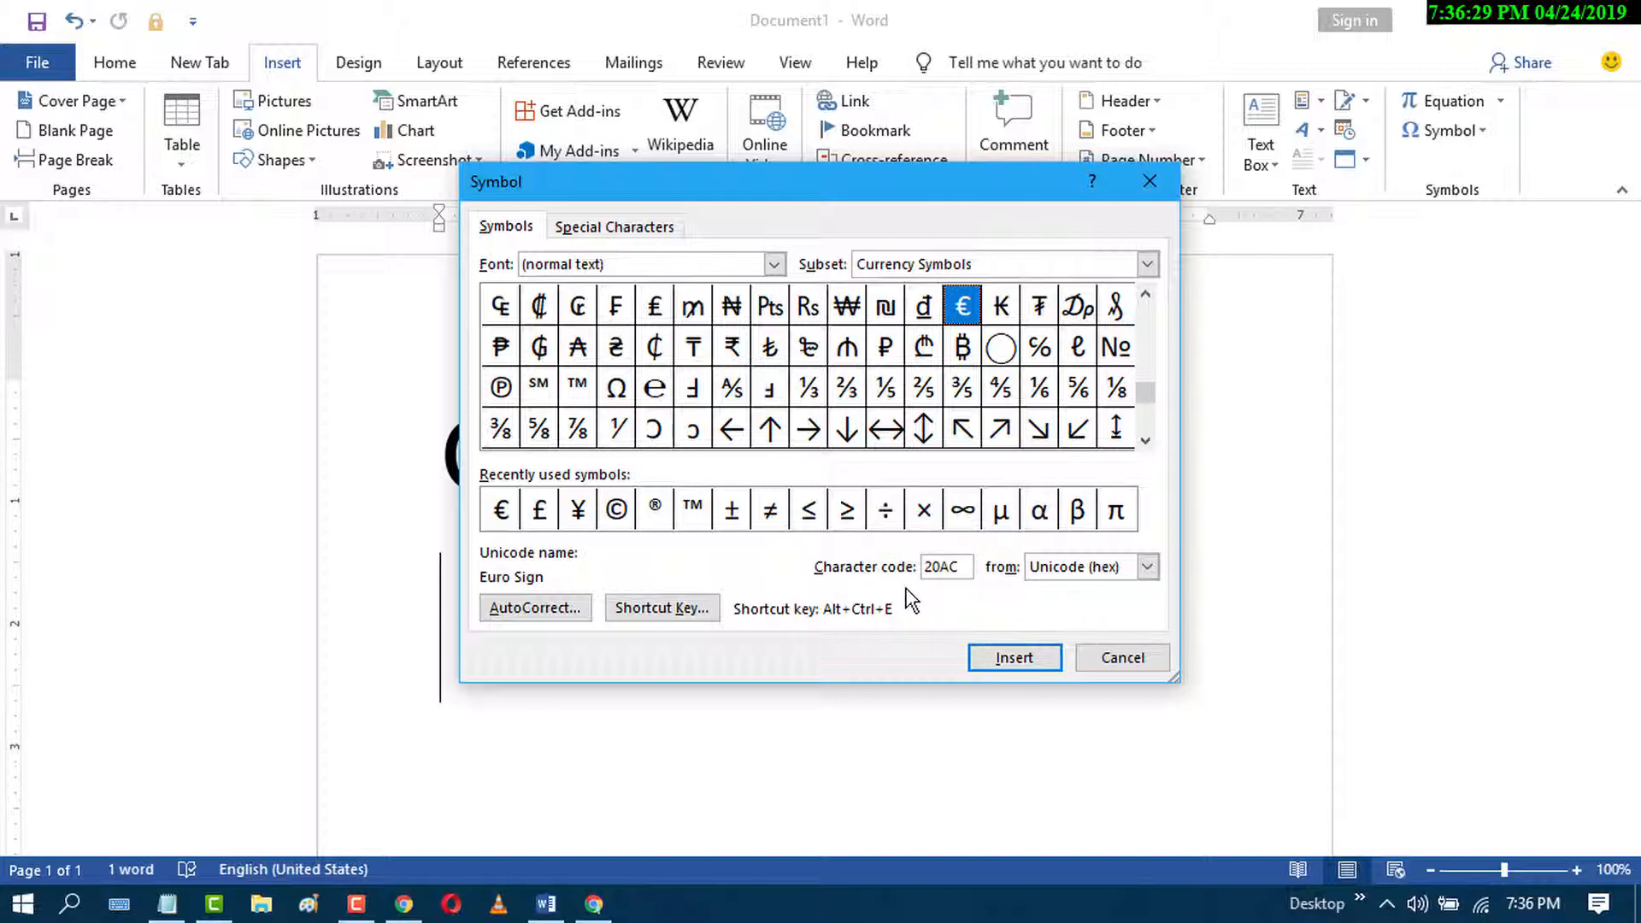
pyautogui.moveTo(935, 590)
pyautogui.write('03c6')
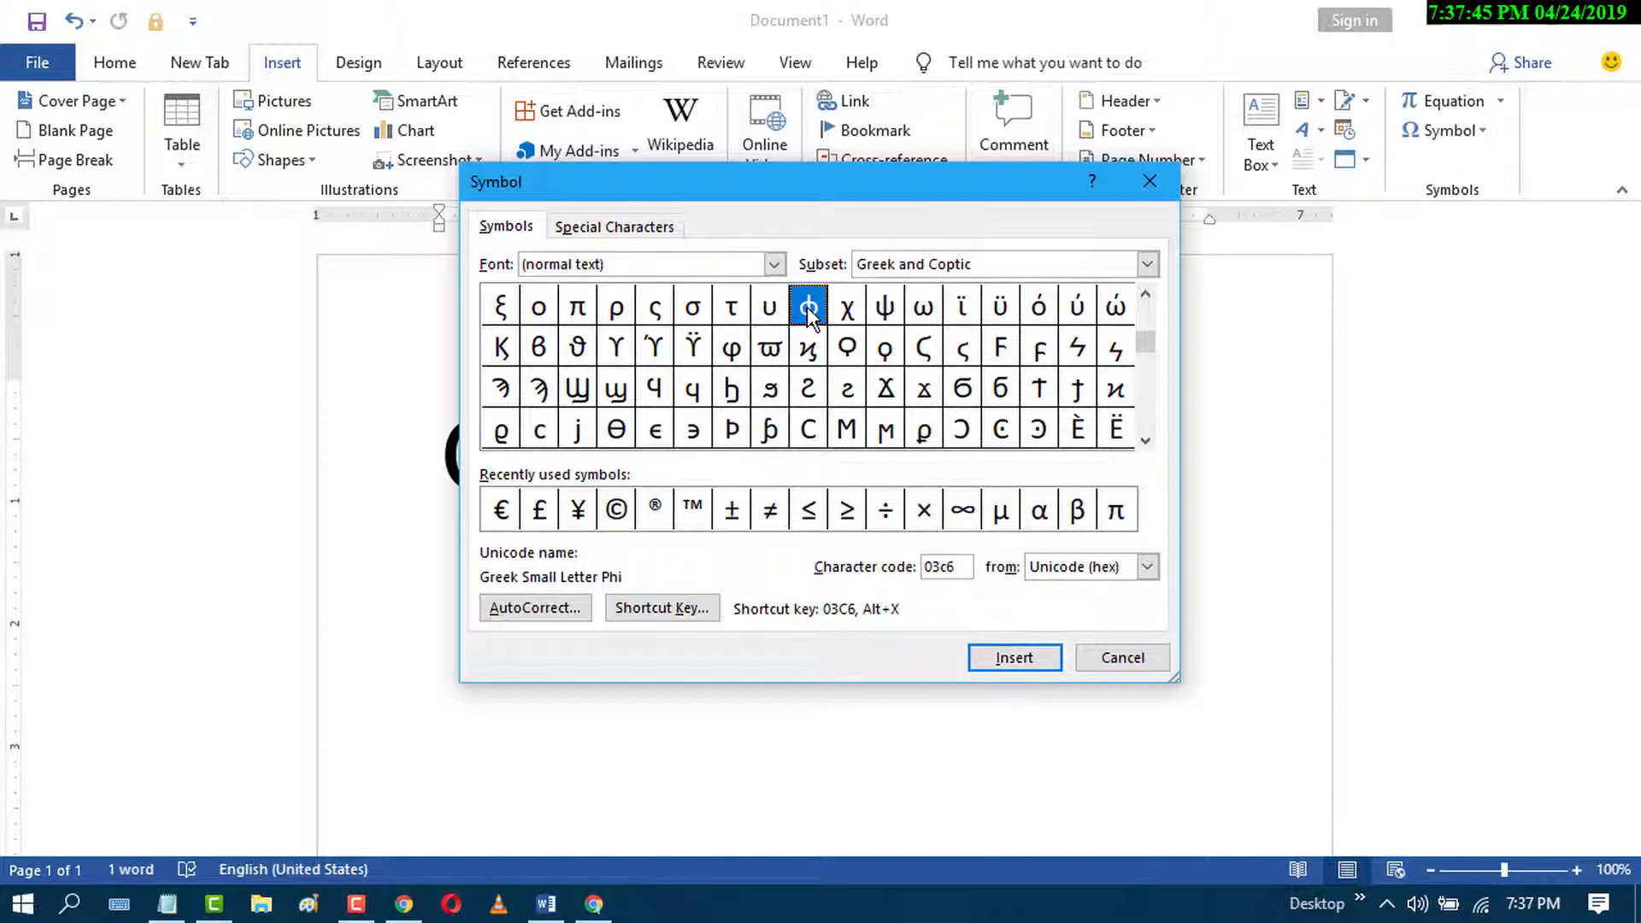
pyautogui.click(1011, 656)
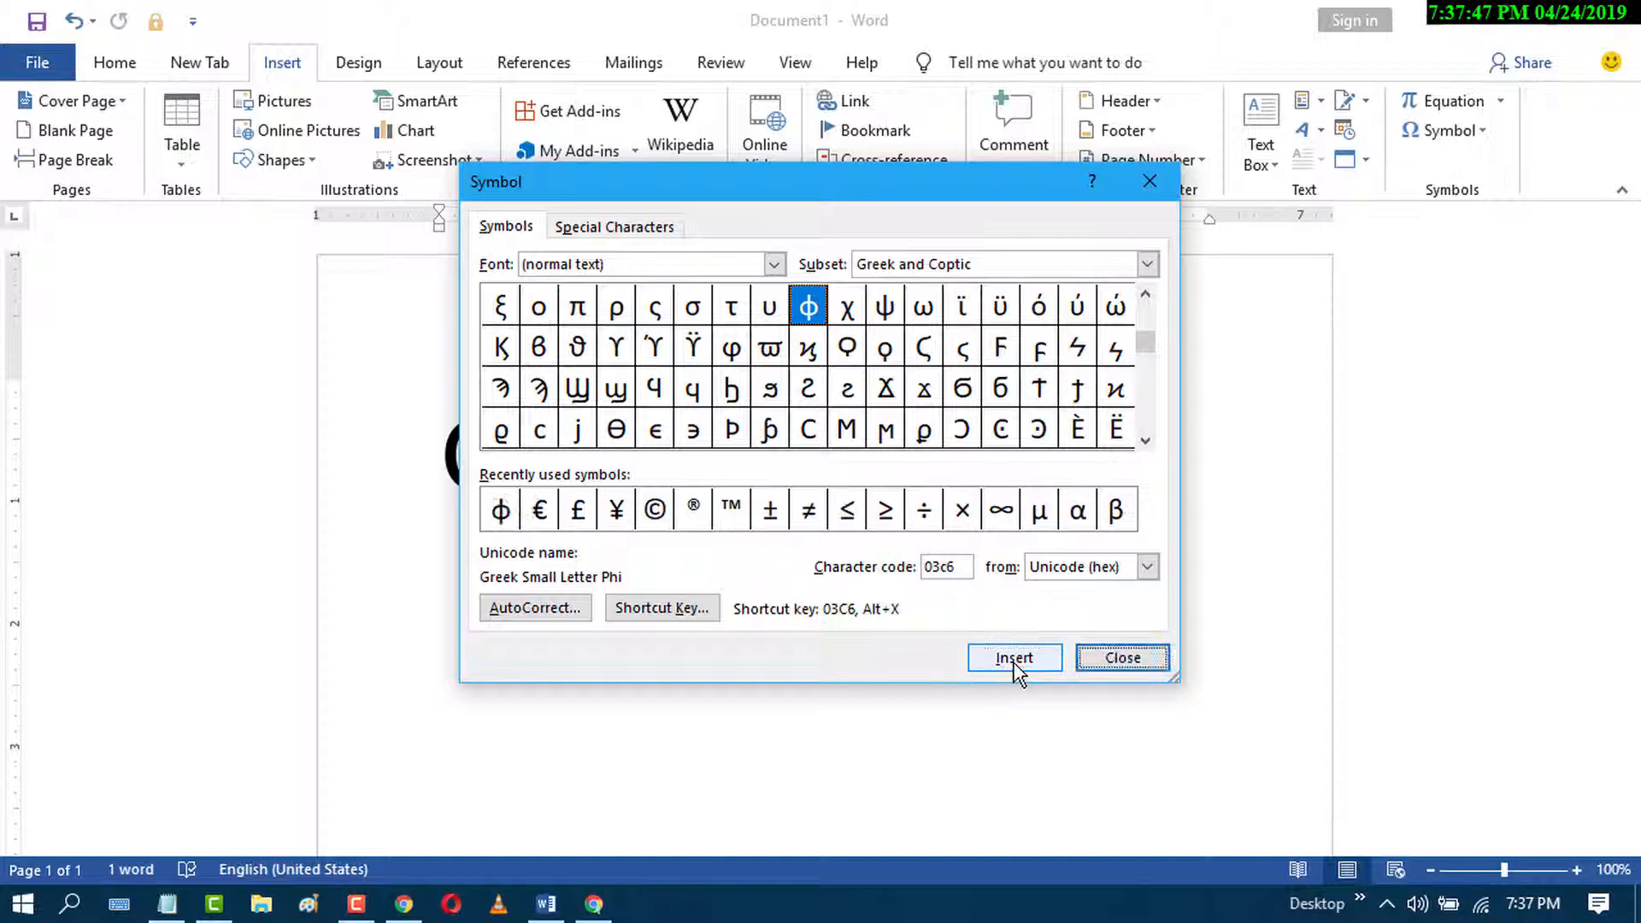
pyautogui.click(1014, 656)
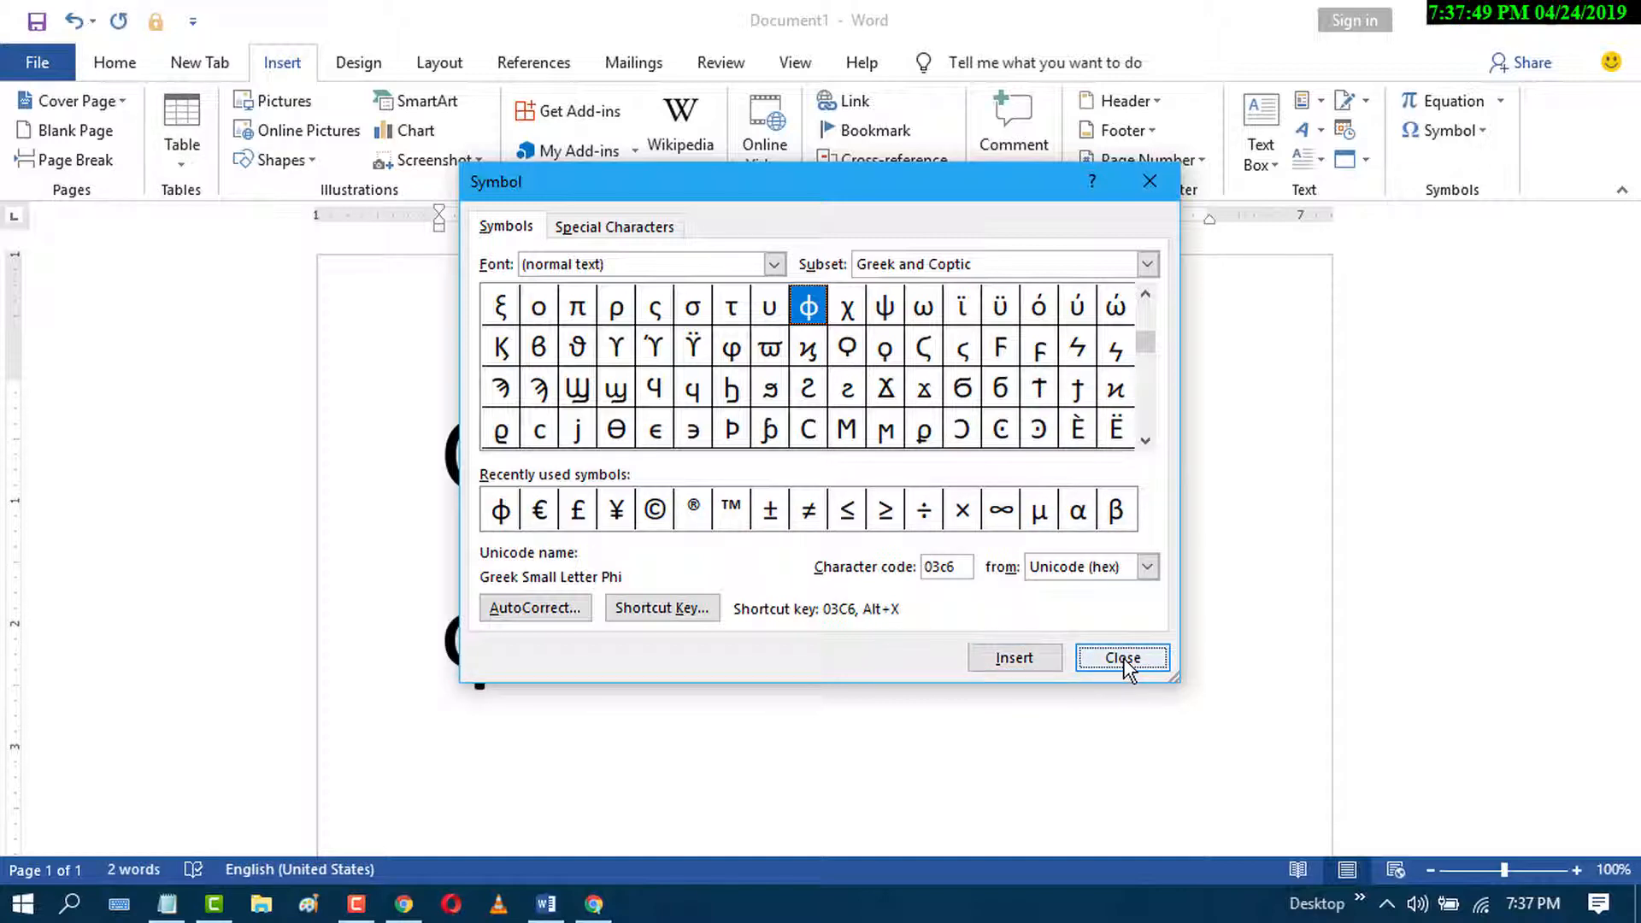
pyautogui.click(1121, 657)
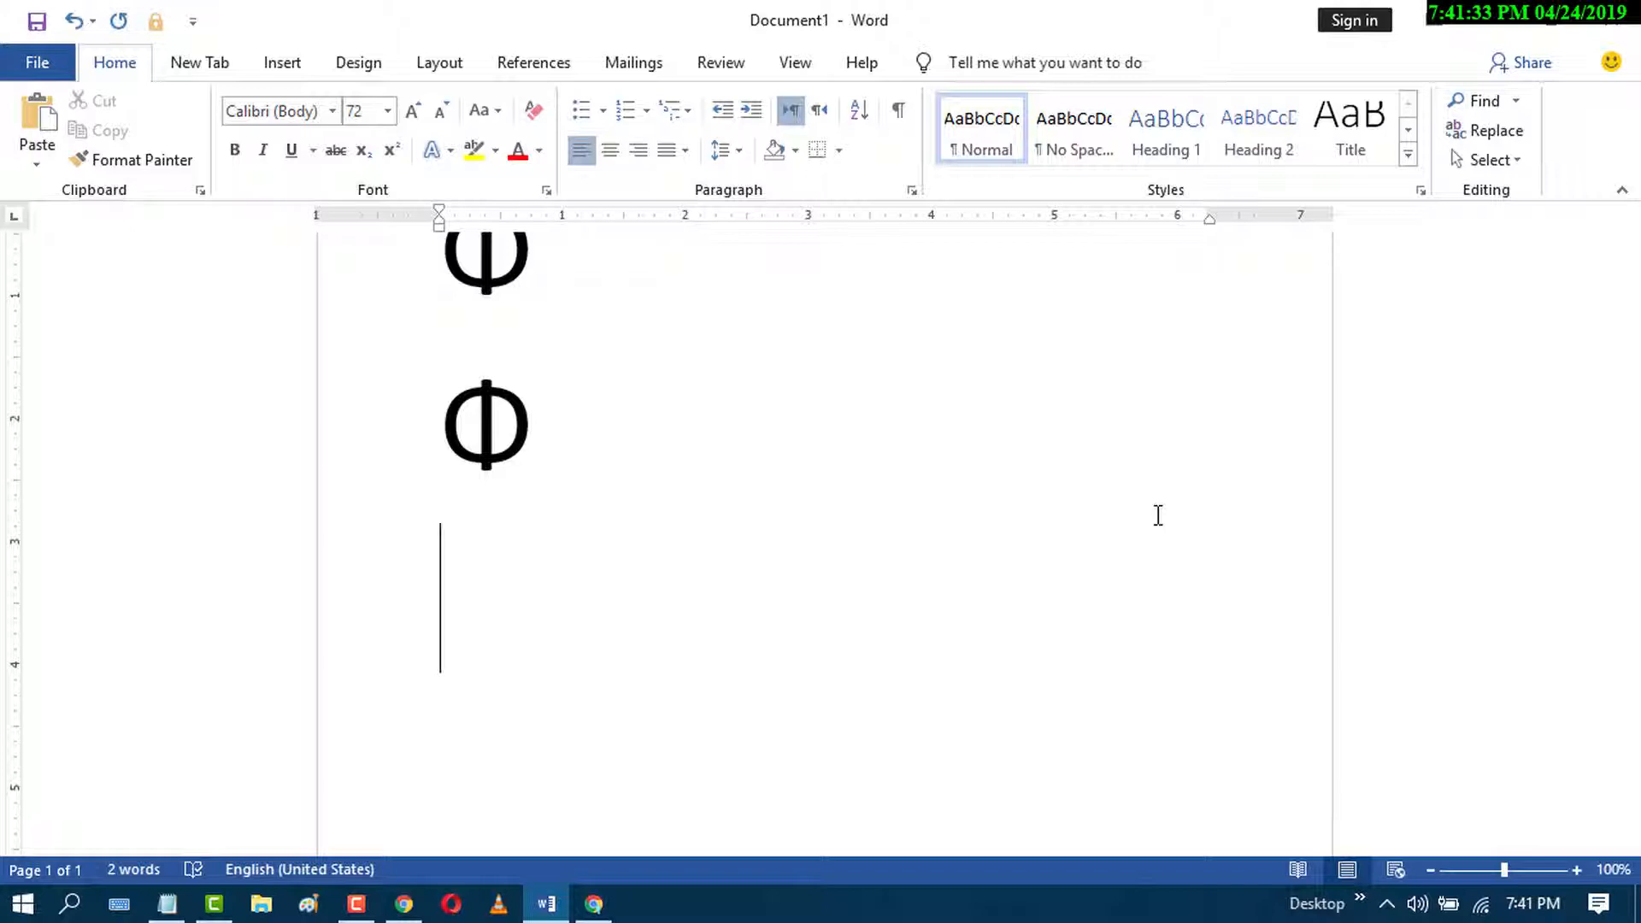
pyautogui.moveTo(794, 62)
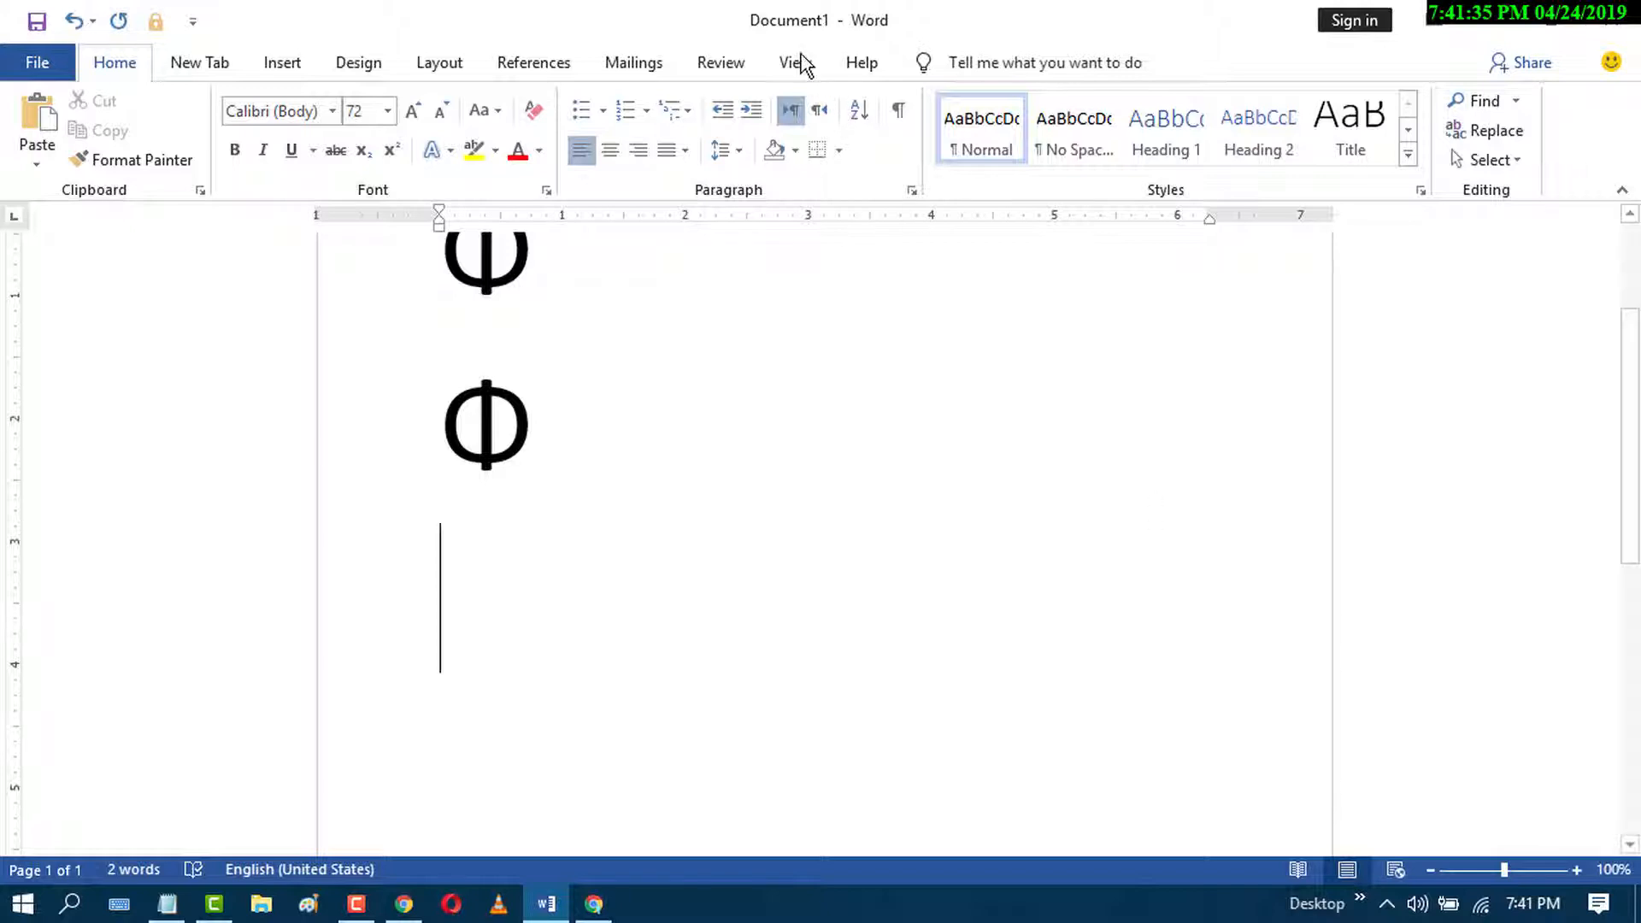
# Start a new blank equation below the second phi.
pyautogui.click(282, 61)
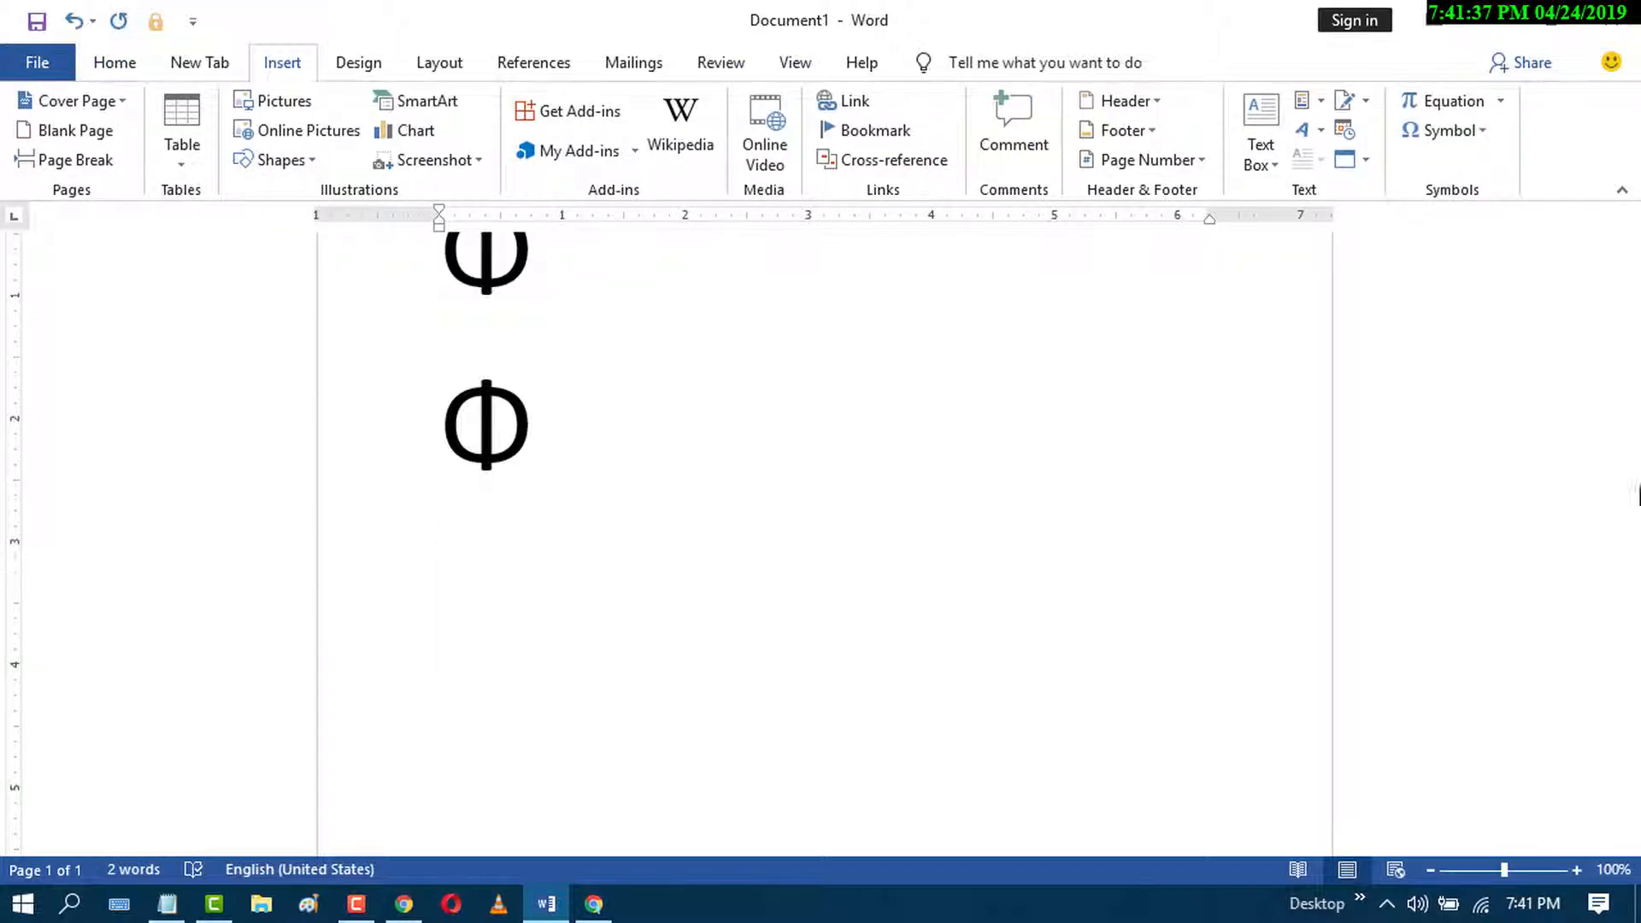
pyautogui.click(1446, 100)
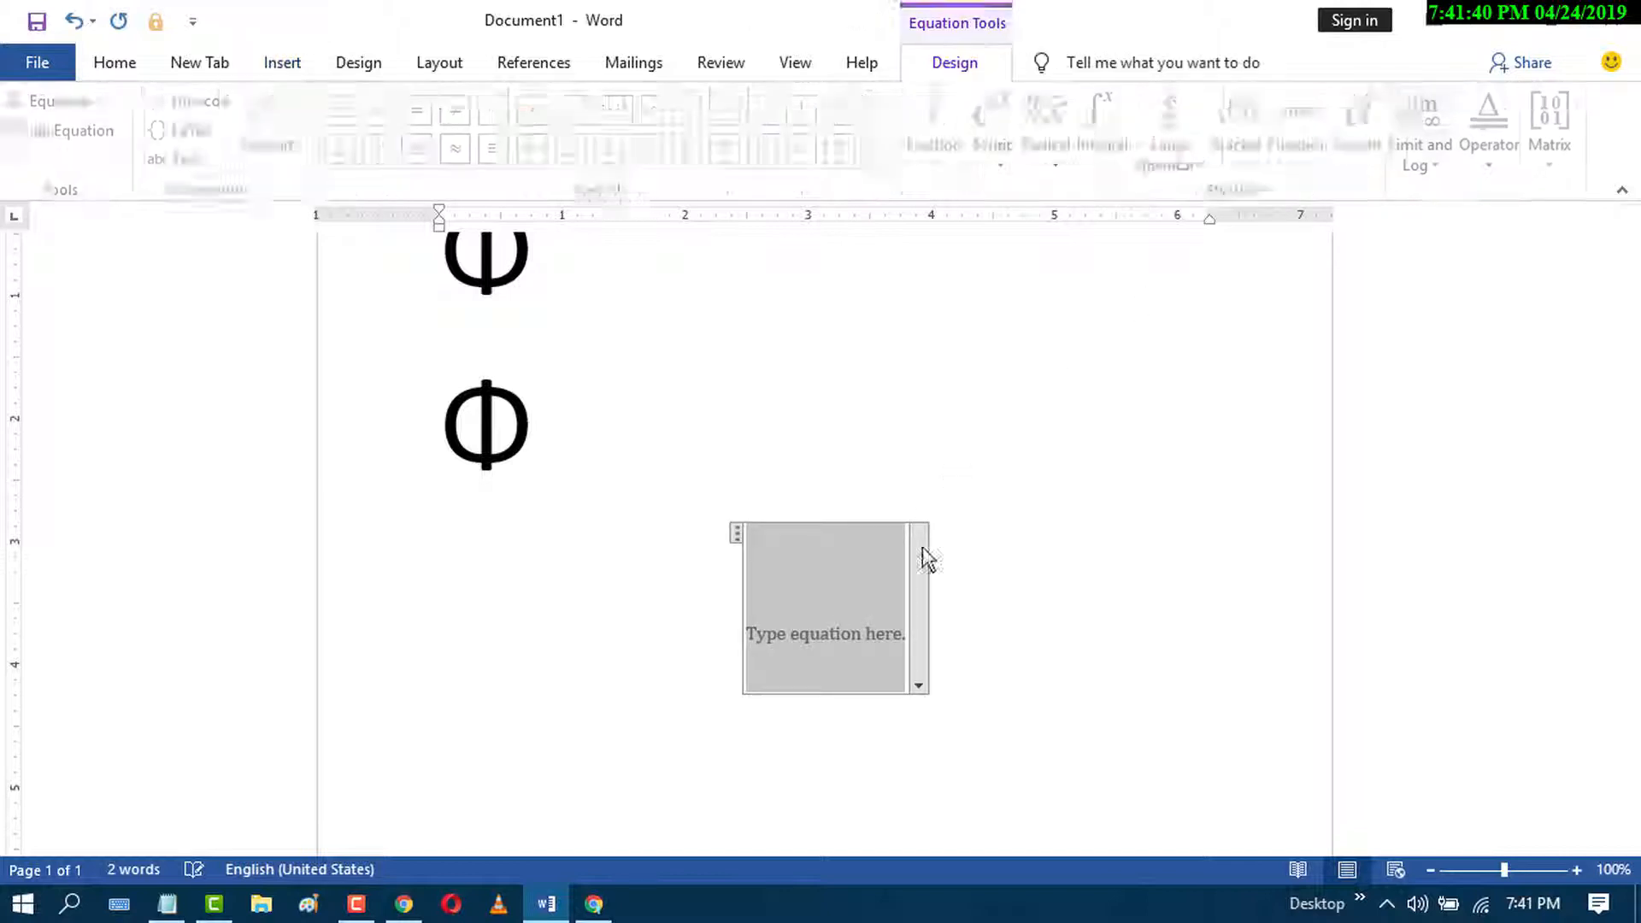
# Make the equation an italic phi using the \phi command and leave the equation.
pyautogui.write('\\')
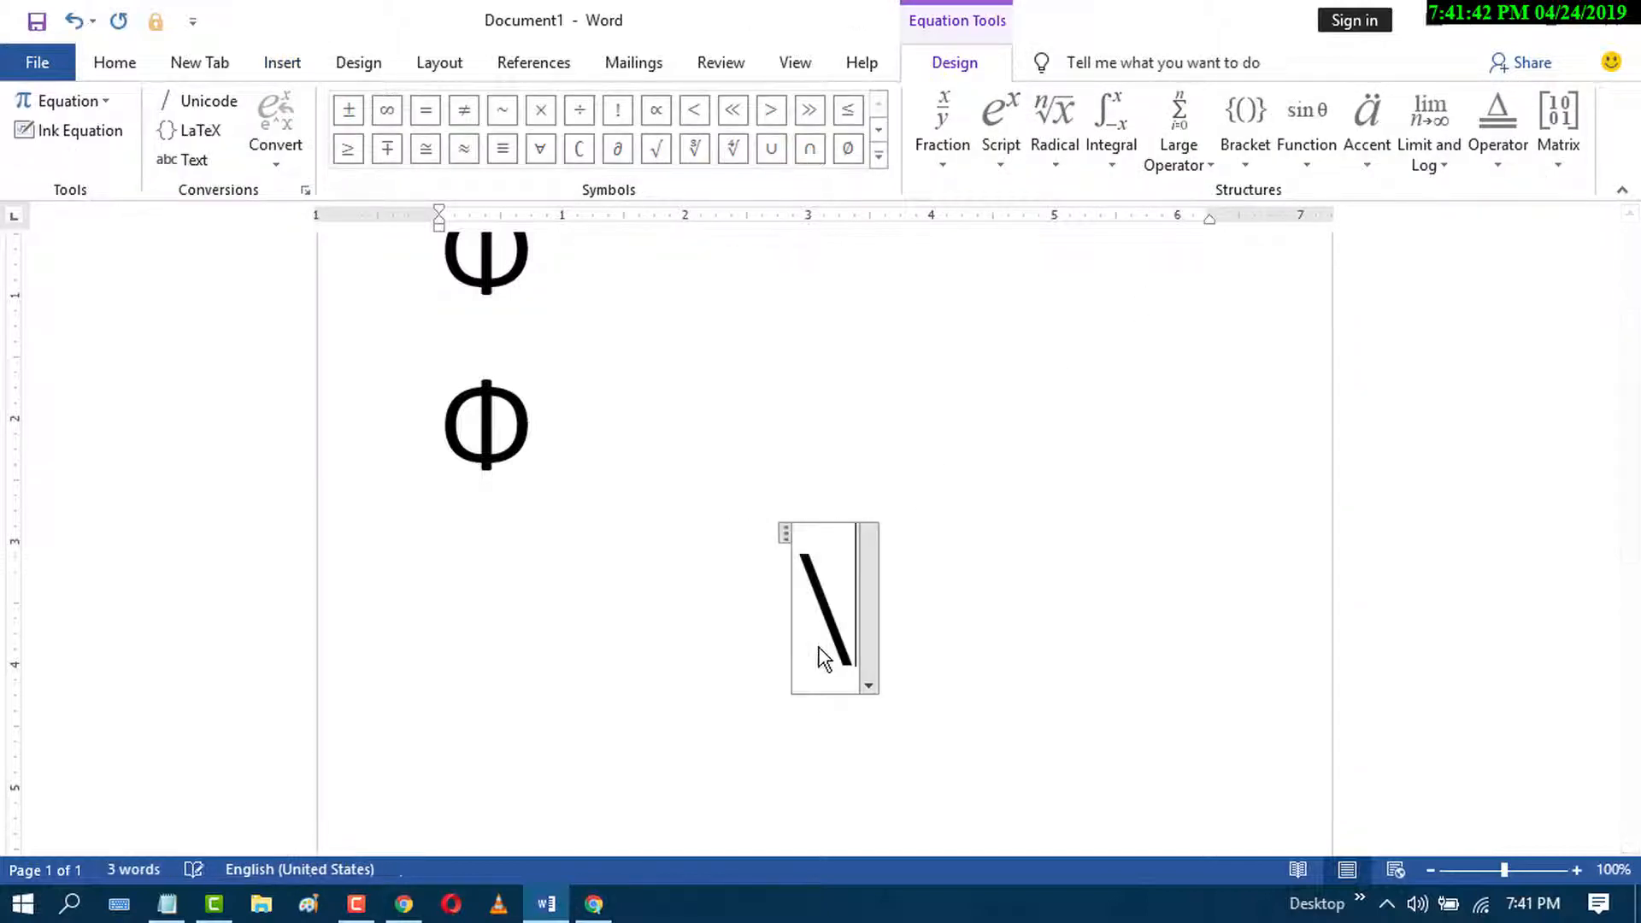
pyautogui.write('phi')
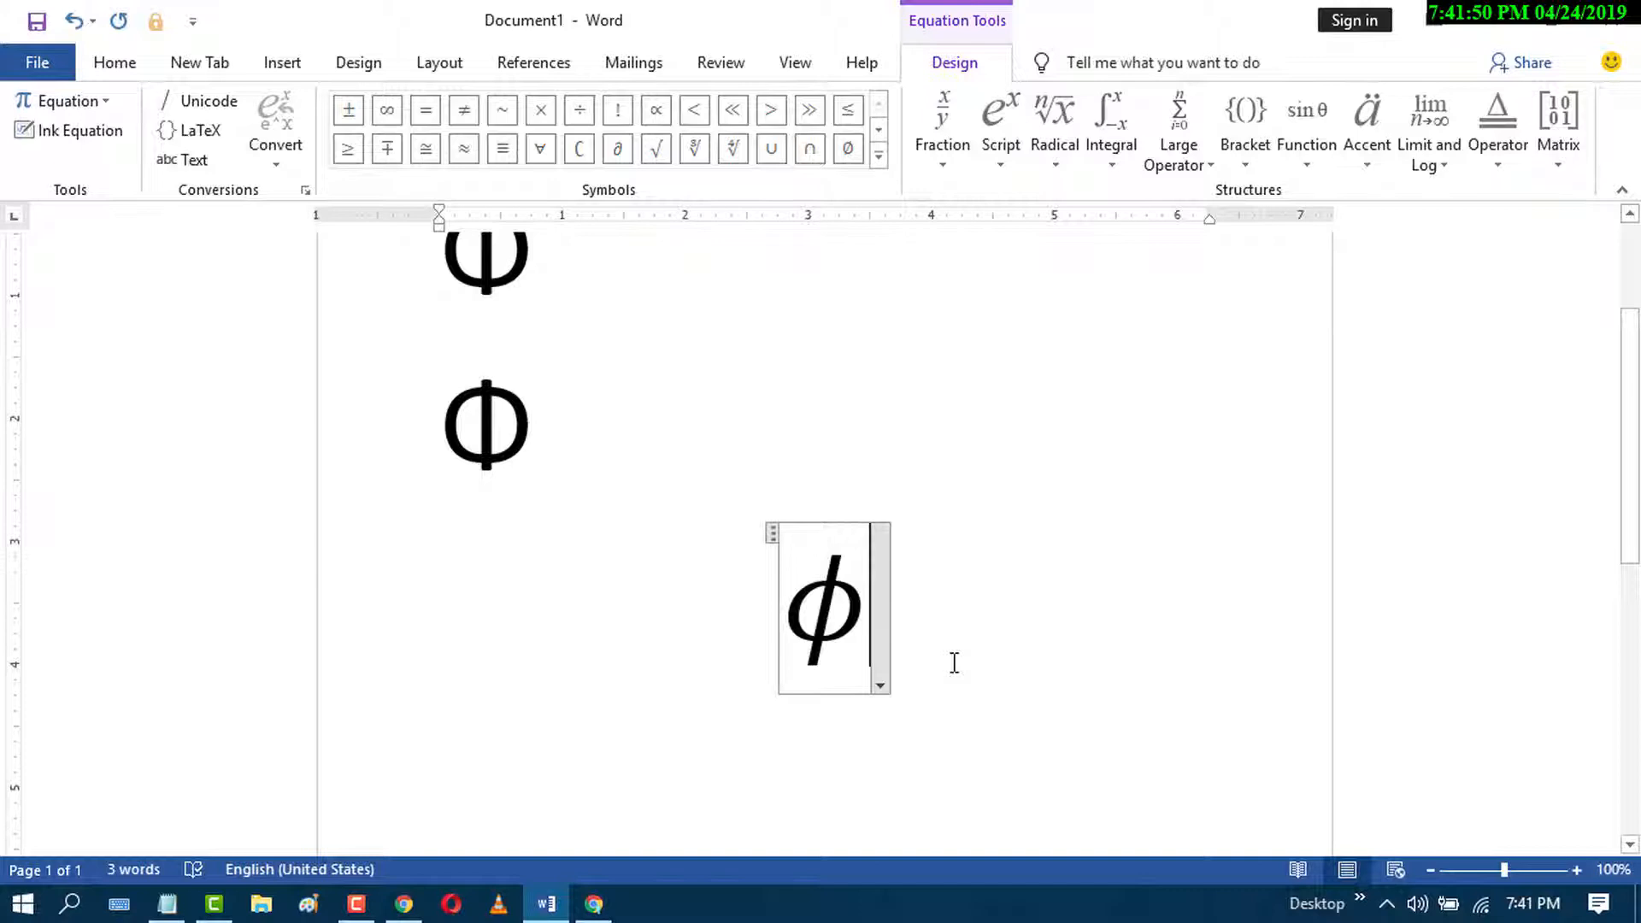
pyautogui.click(952, 664)
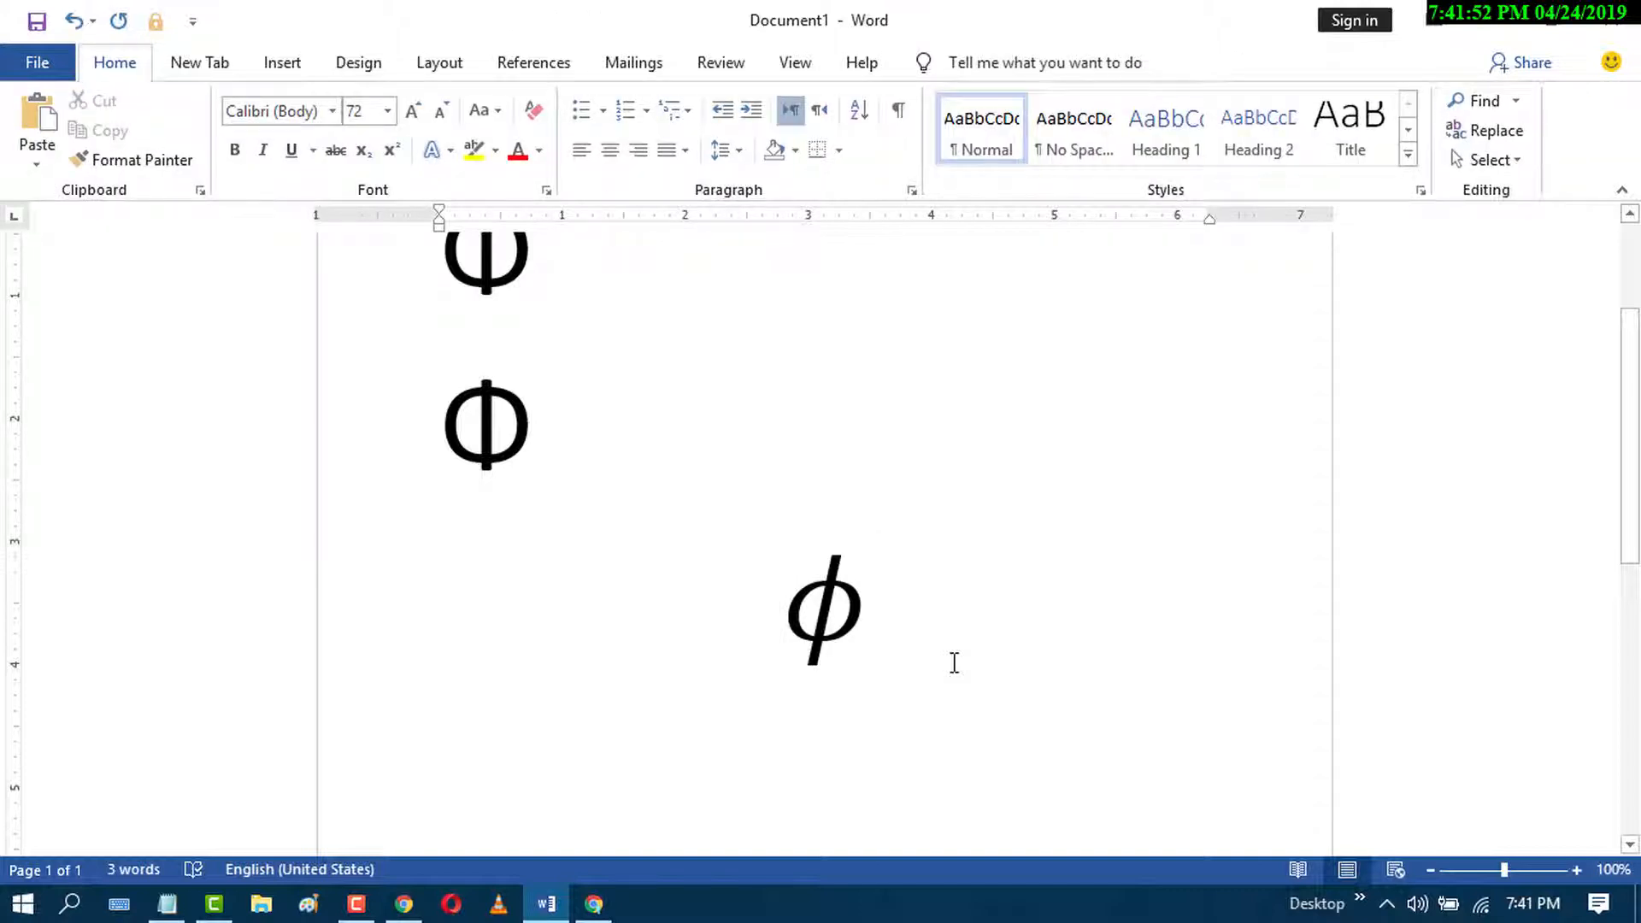
pyautogui.click(866, 607)
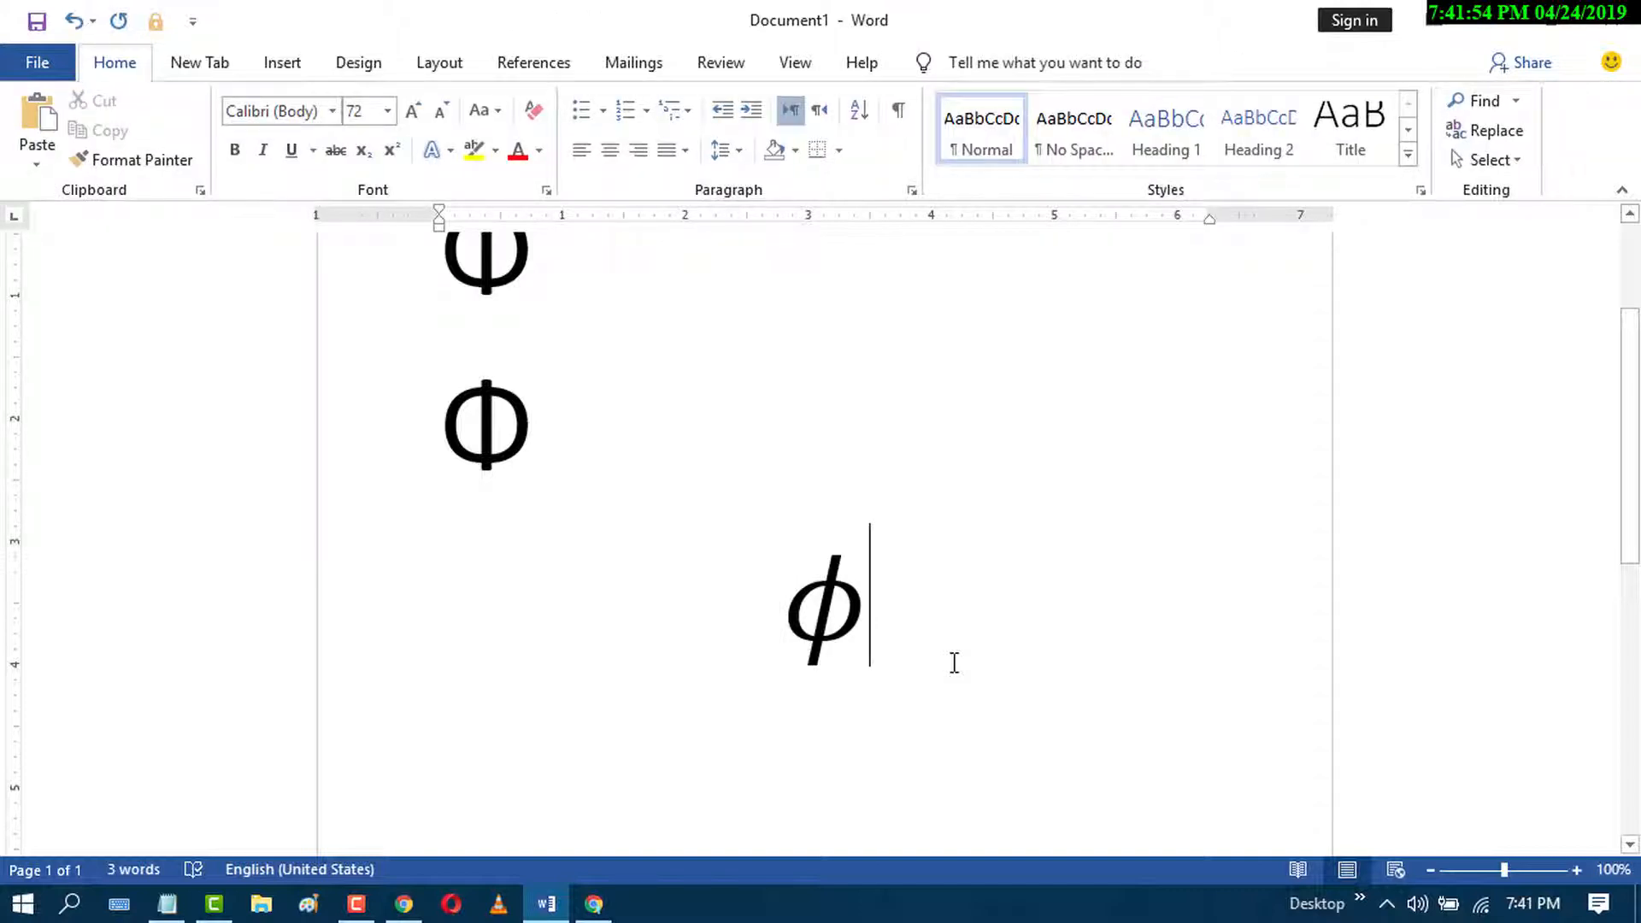